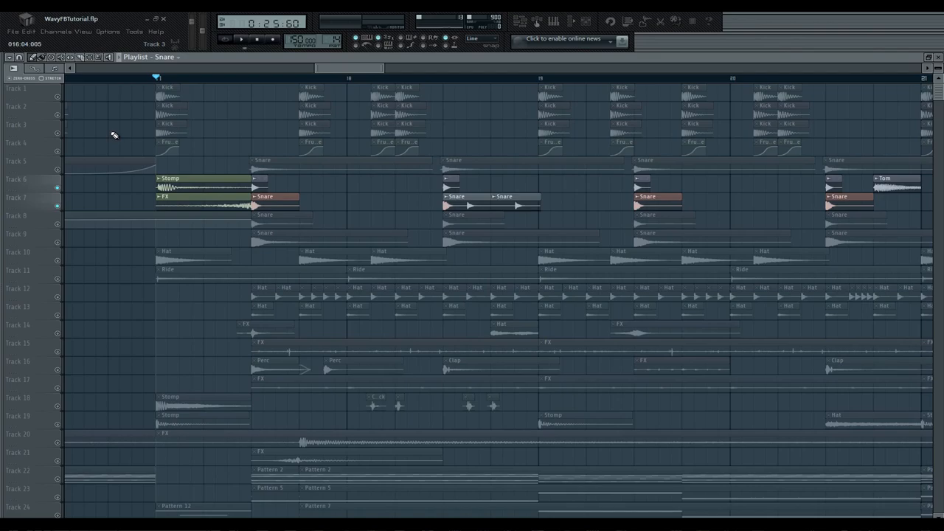
- Play the arrangement from around bar 5 and scroll down to the volume, reverb and filter automation tracks
scroll("down", 3)
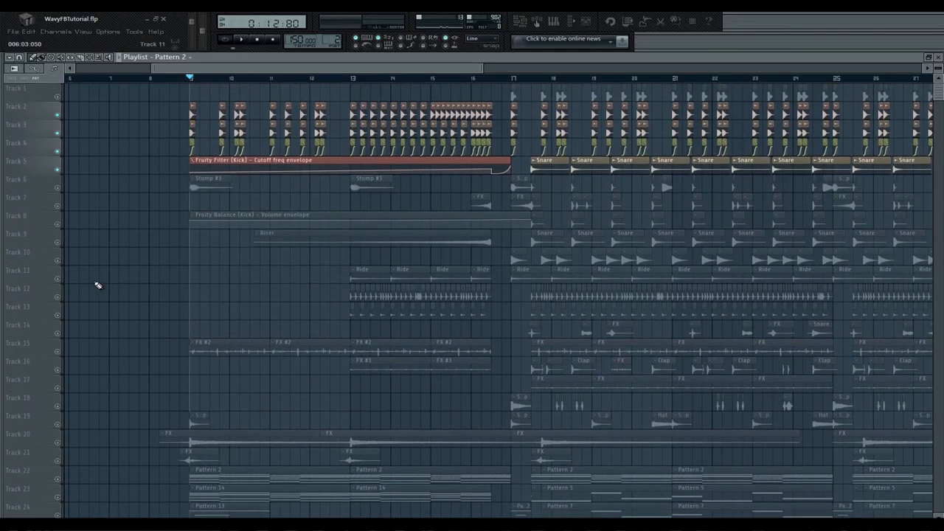
left_click(224, 38)
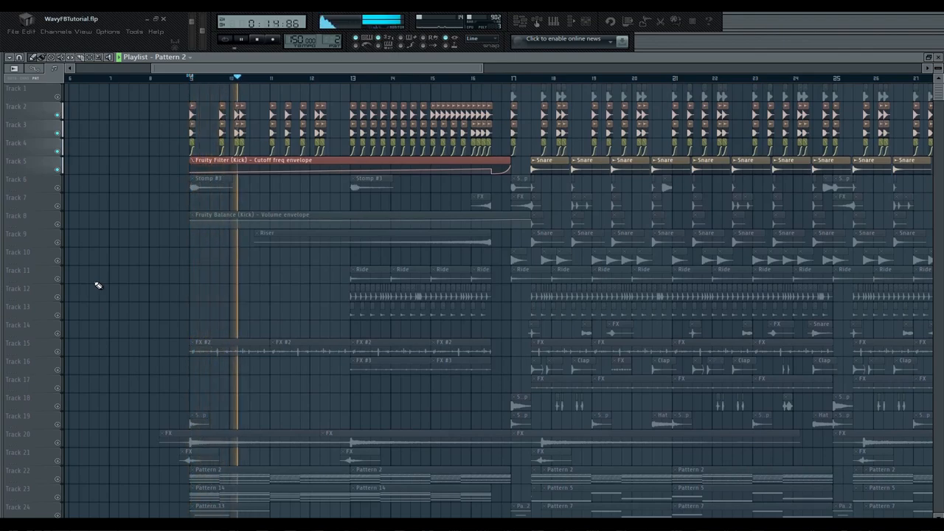
scroll("down", 3)
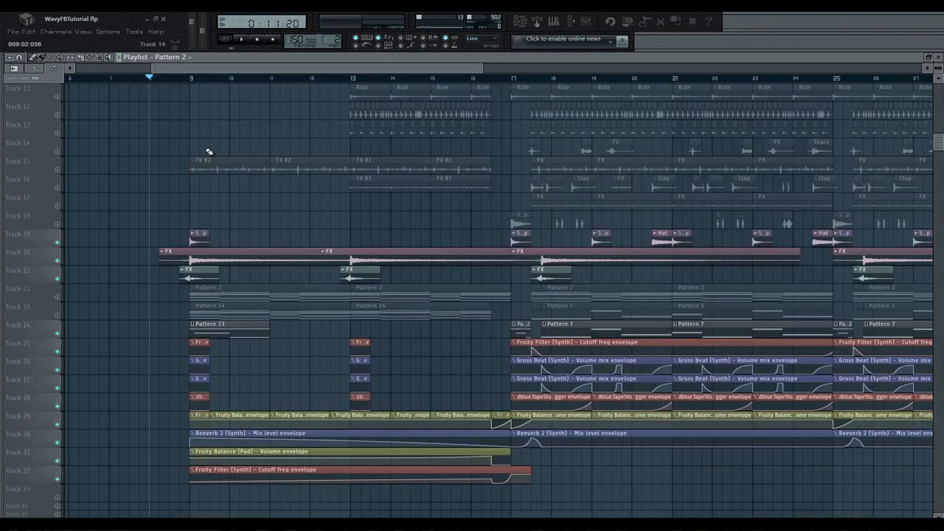